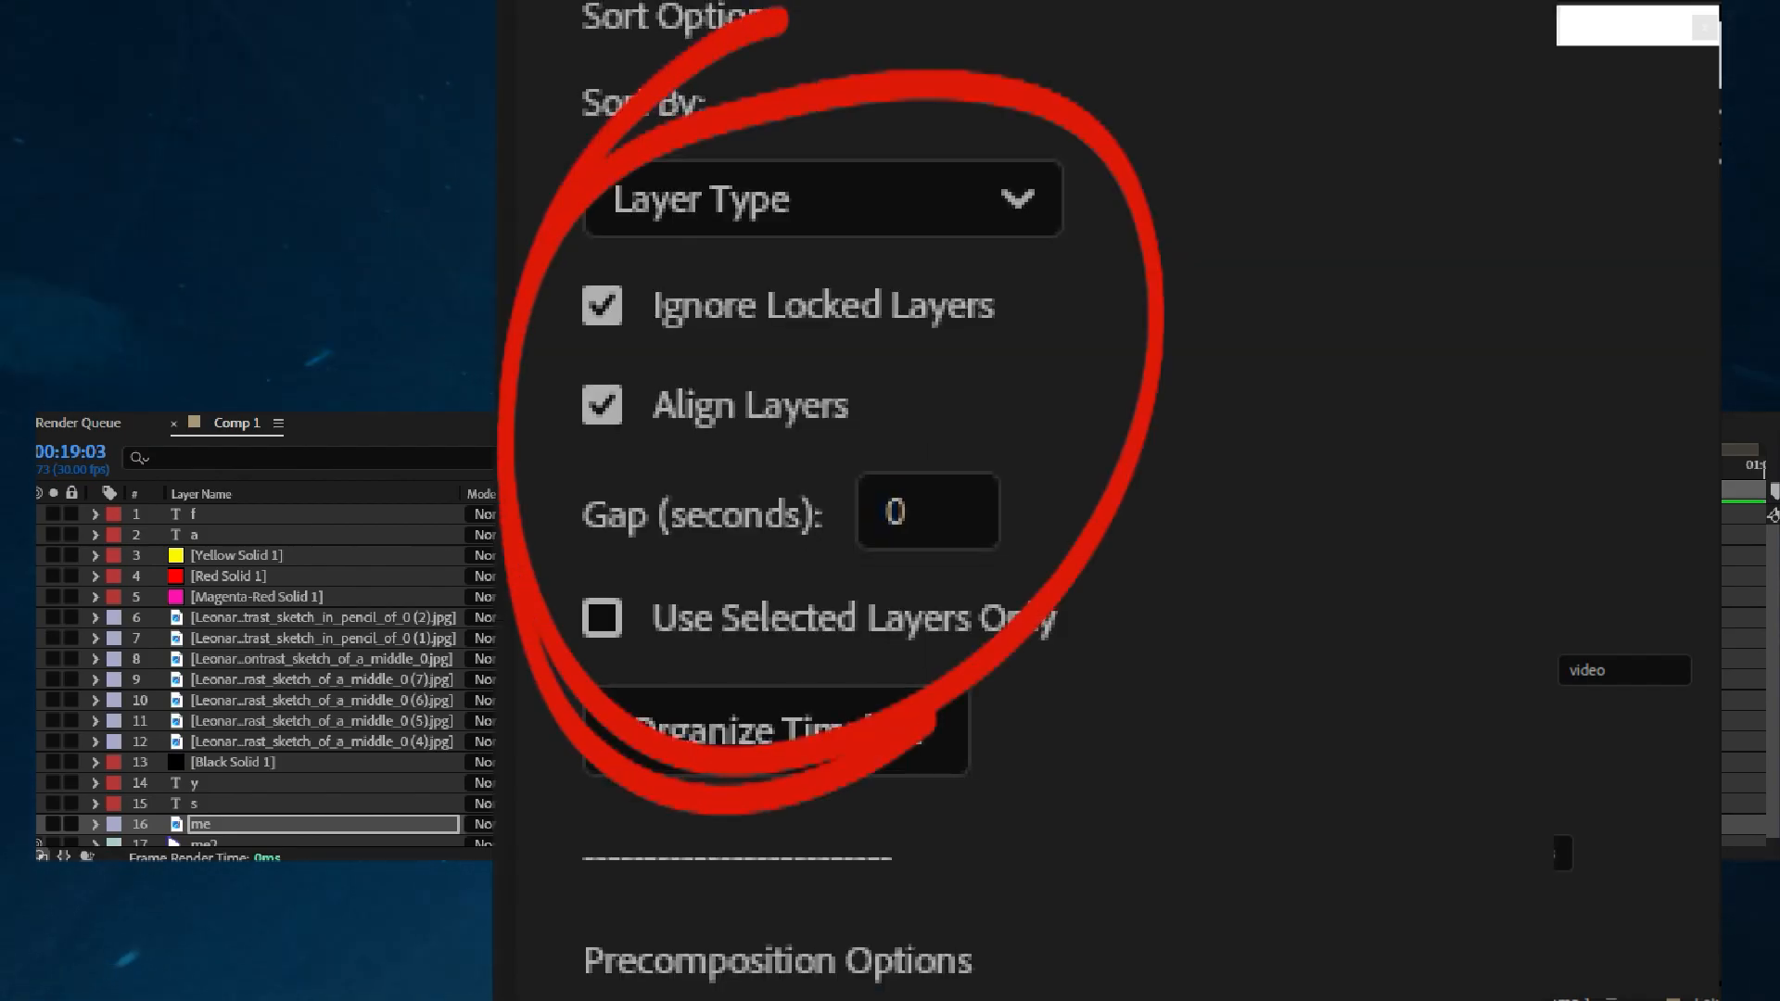
- Sort timeline layers by Name (A-Z) with Align Layers turned off
left_click(820, 198)
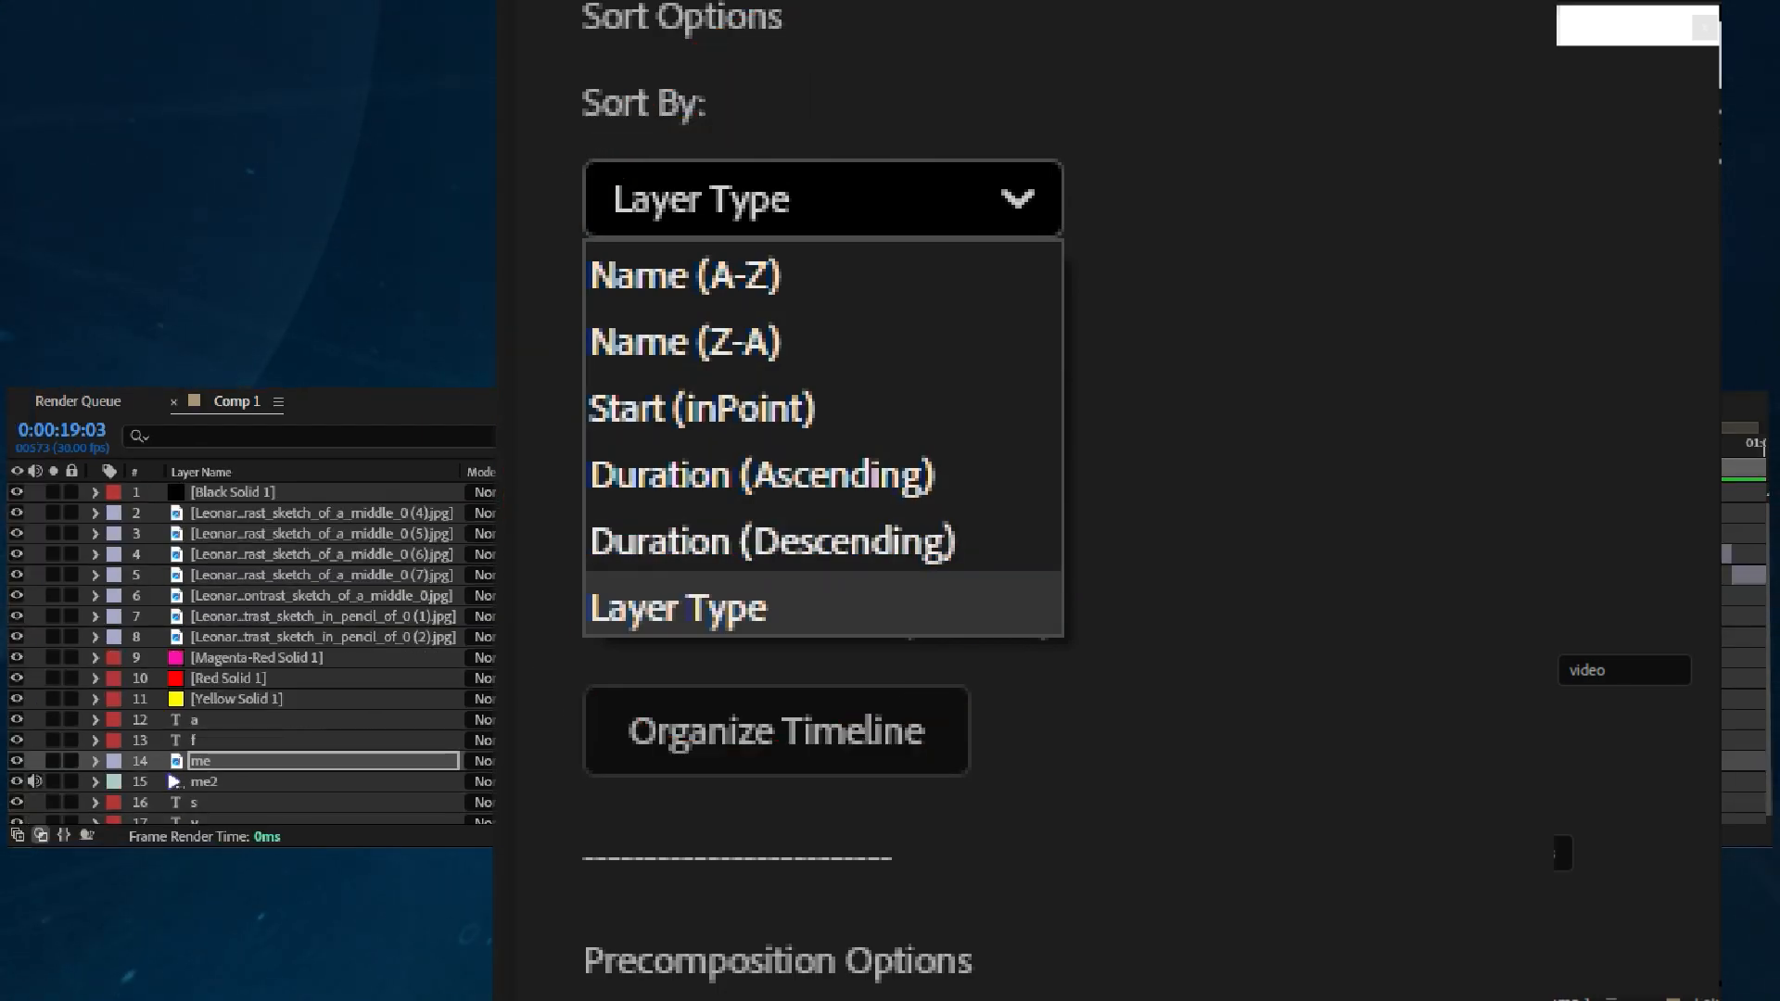
left_click(684, 275)
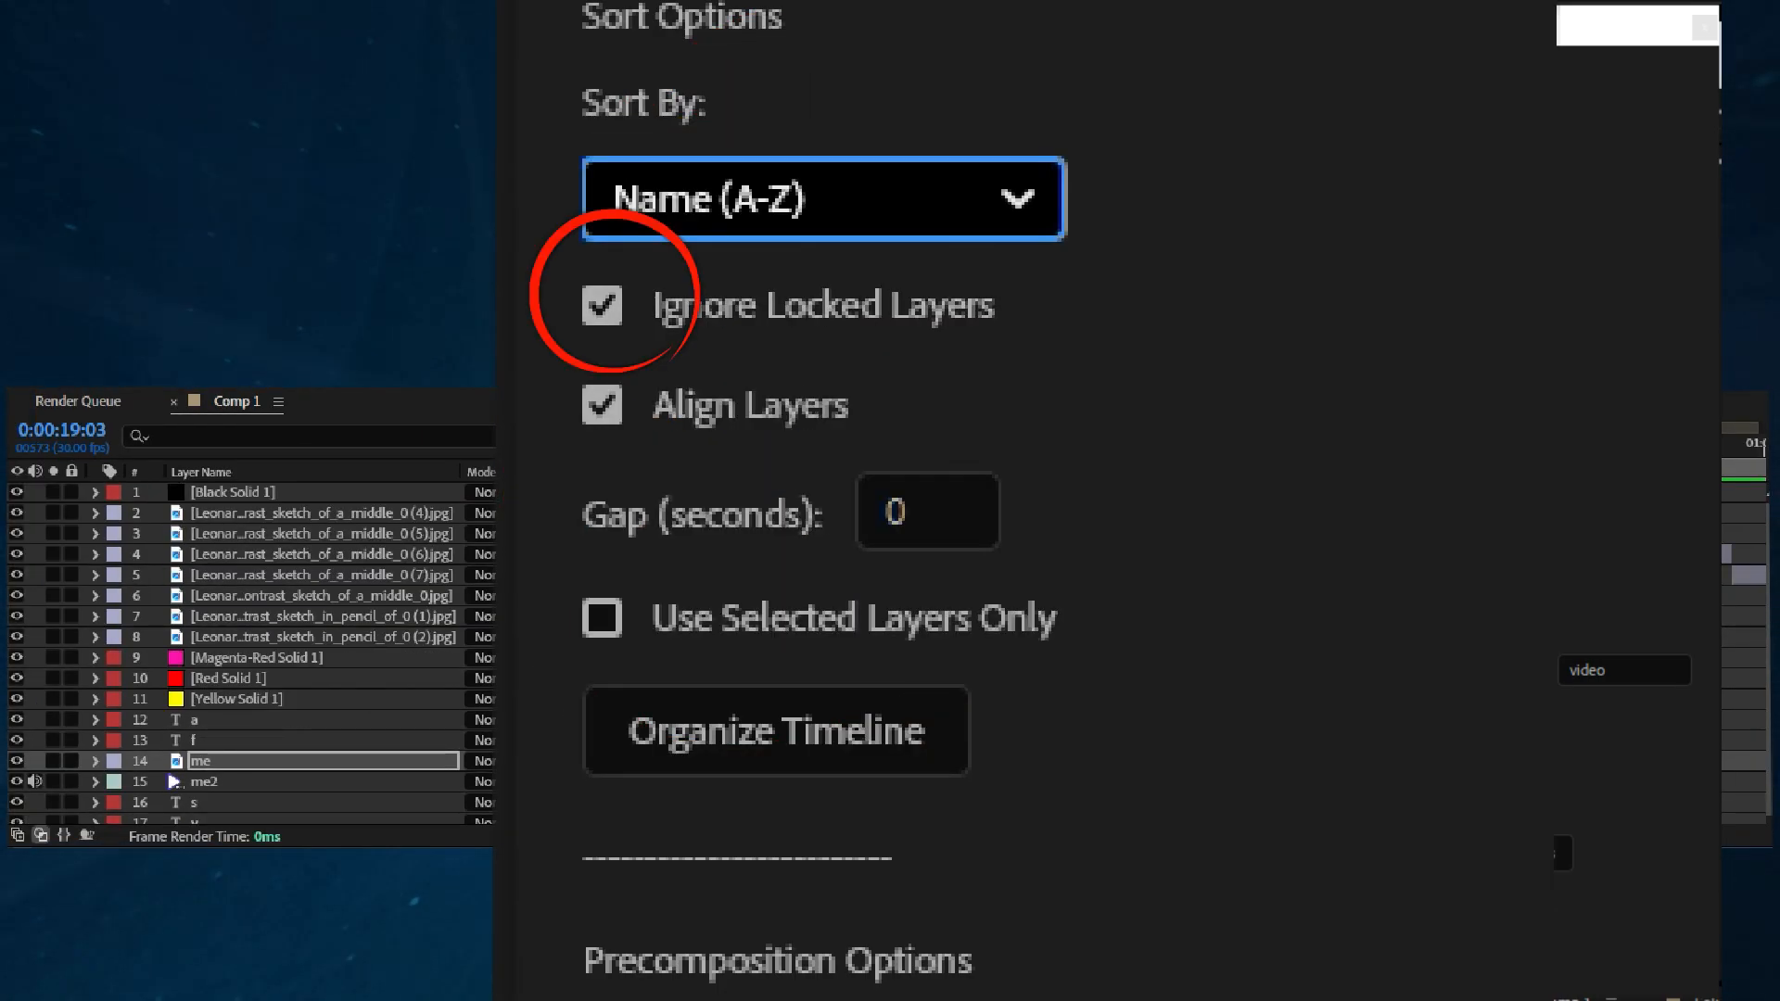
left_click(777, 730)
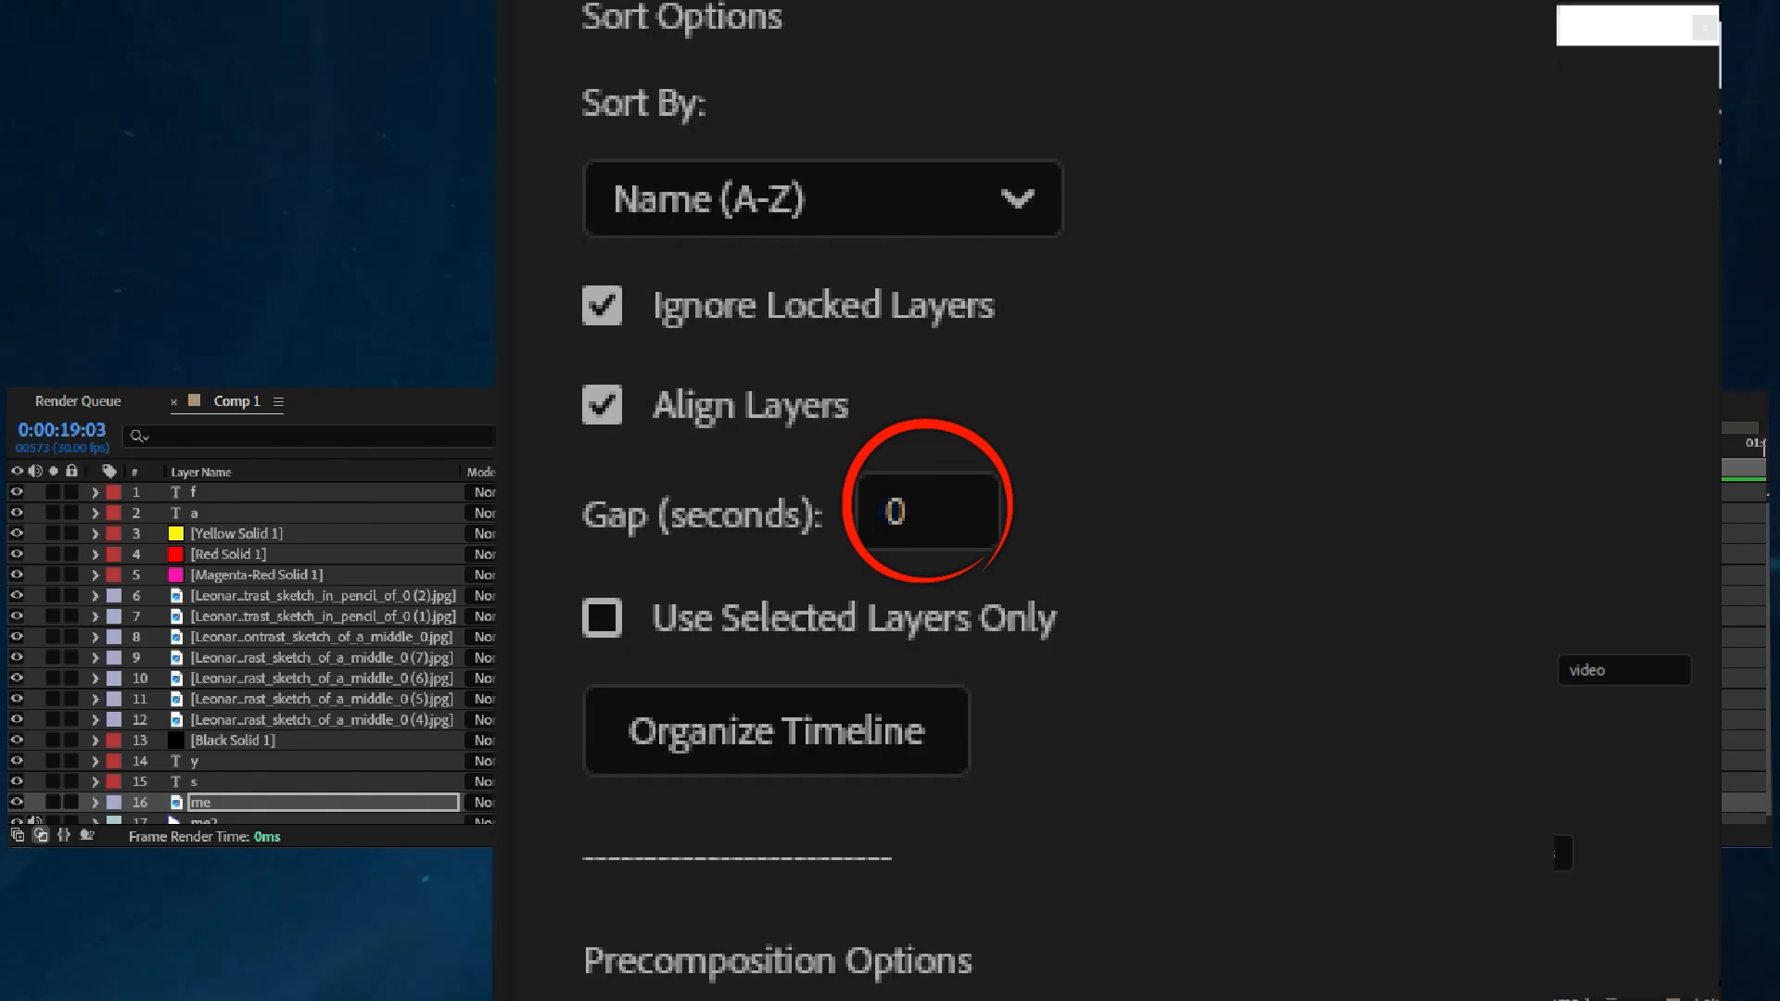
left_click(601, 404)
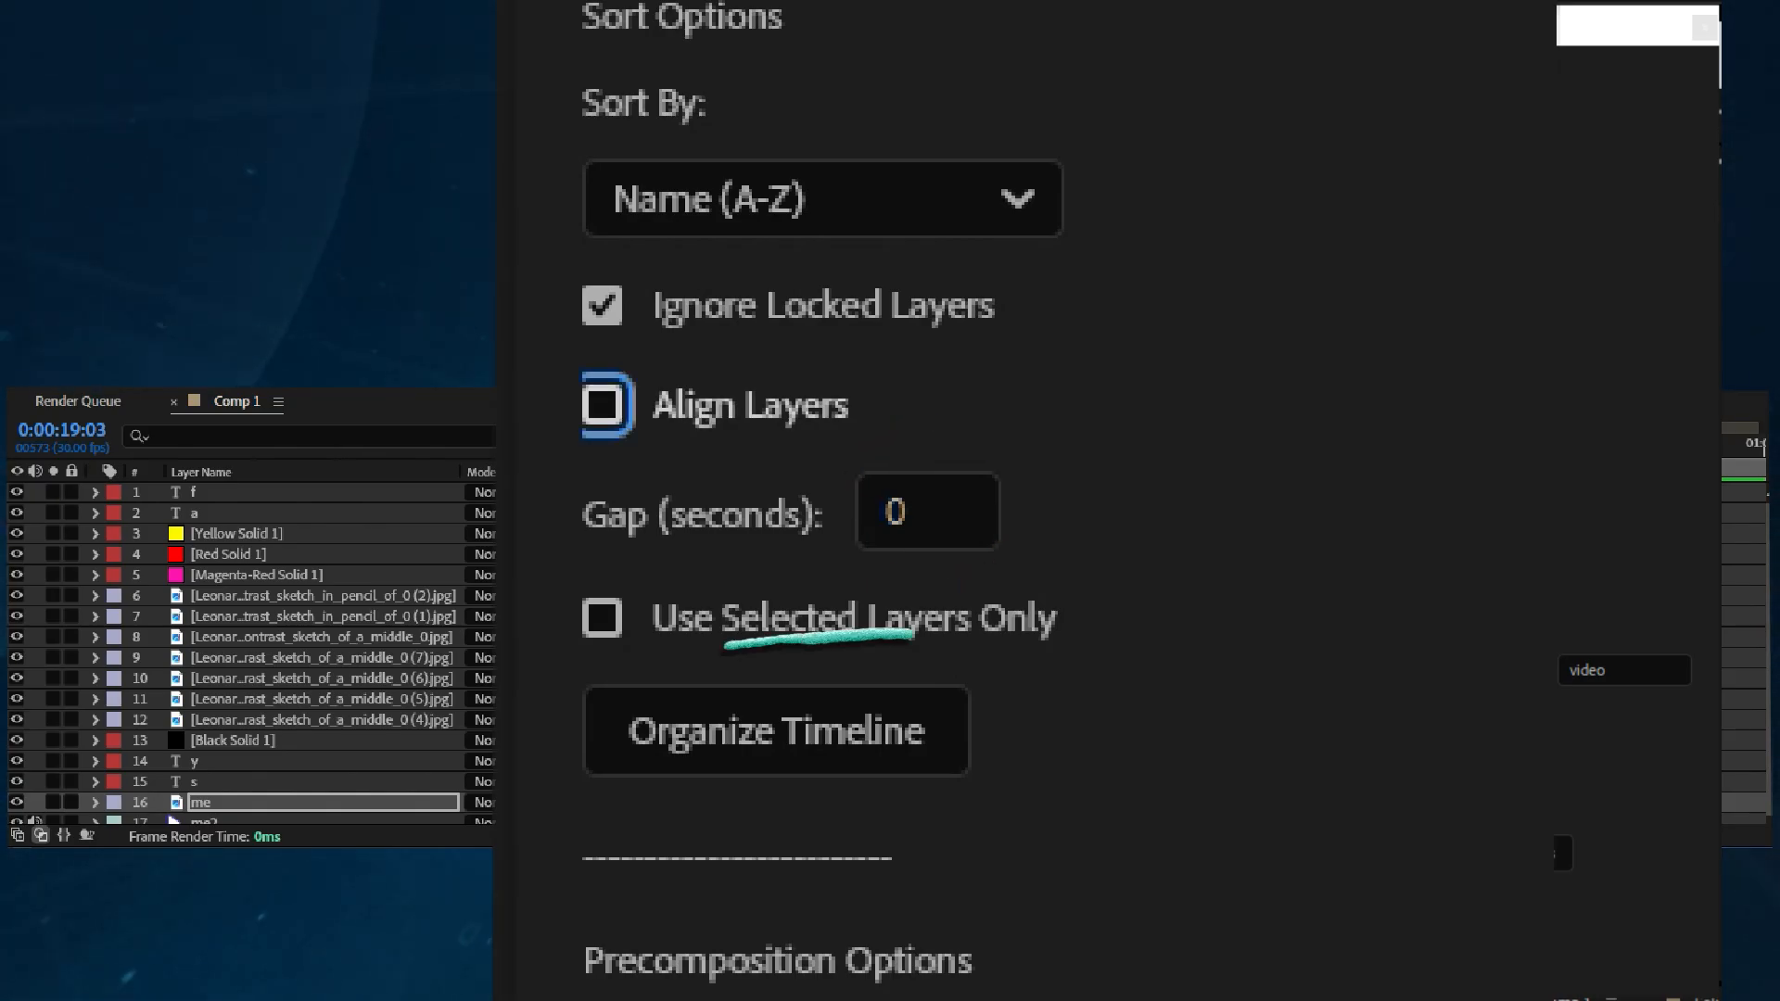
left_click(820, 198)
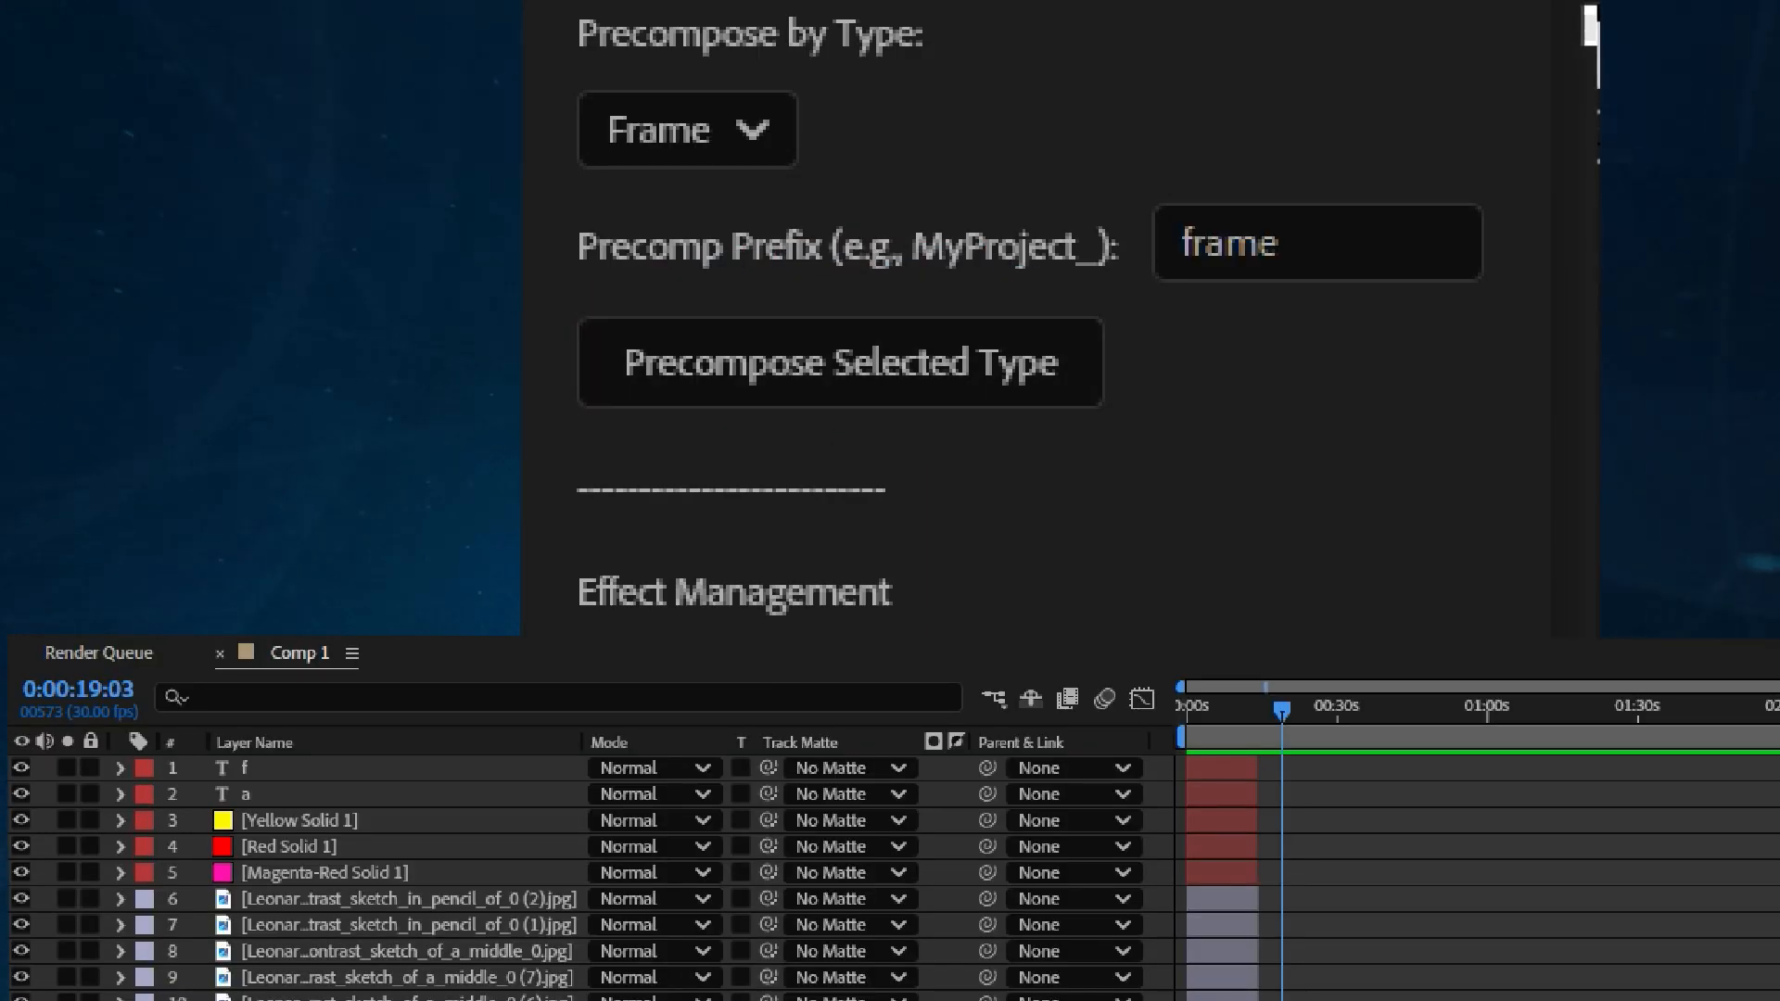
- Precompose the Frame and Video layers into their own comps using prefix 'video'
left_click(686, 128)
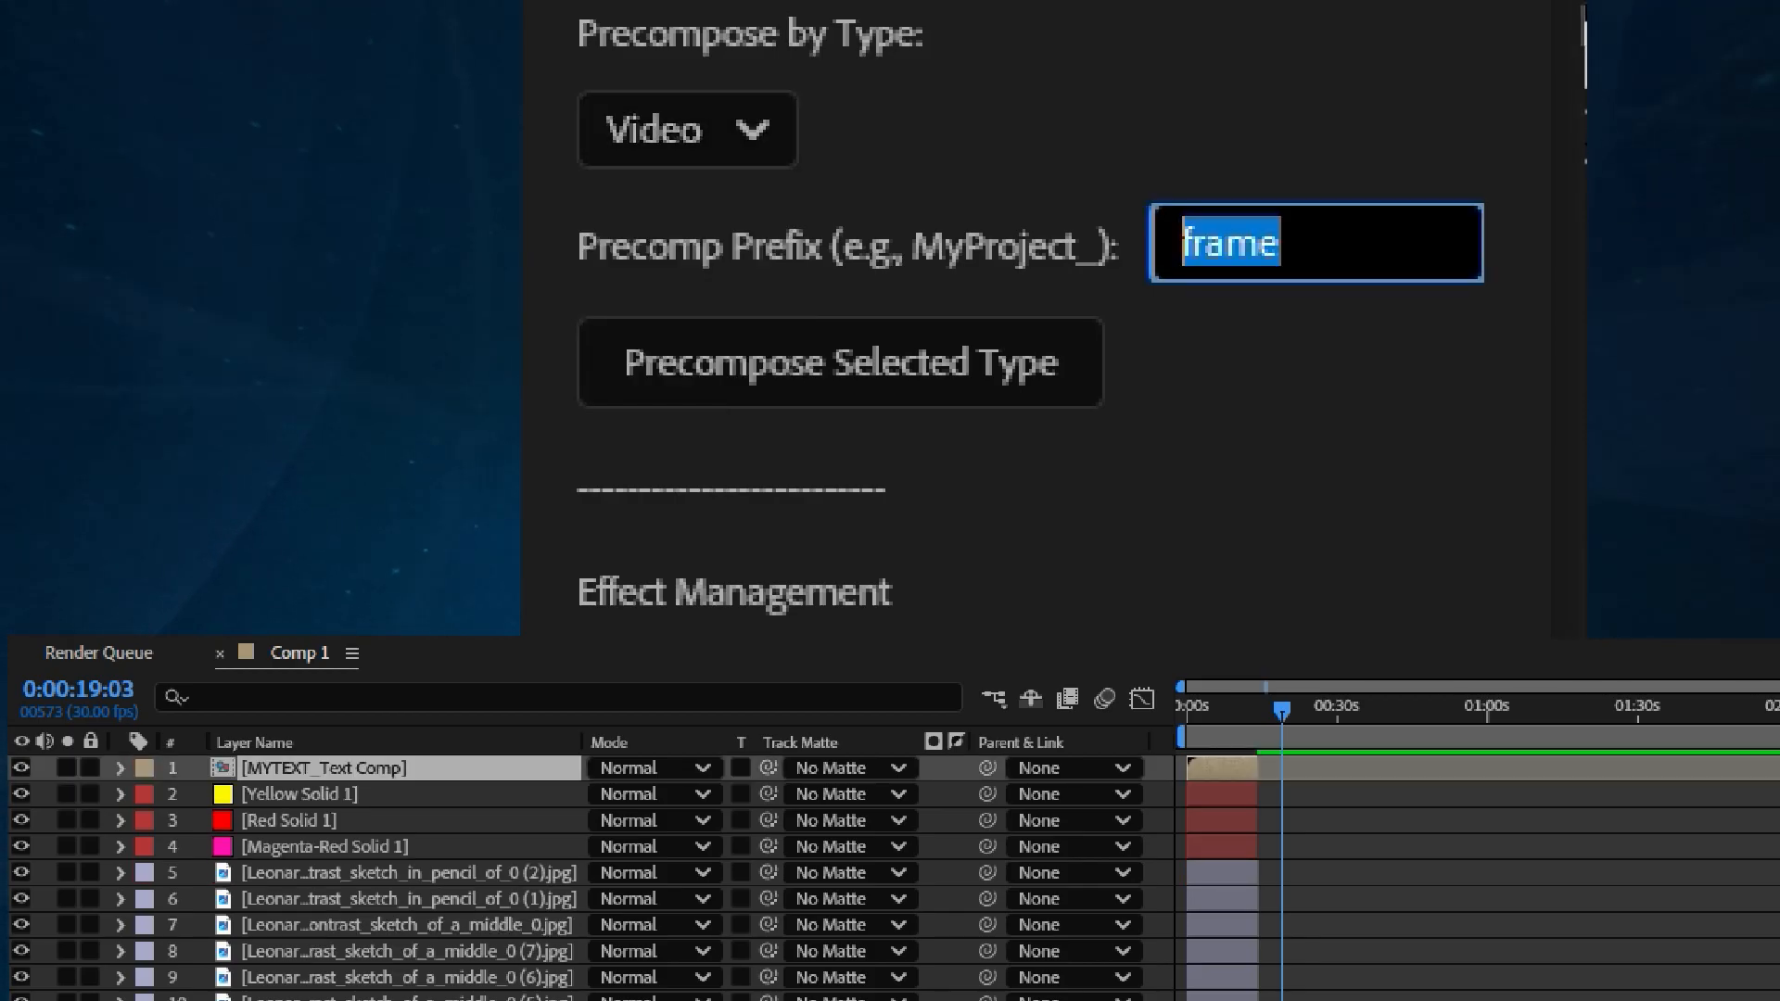
type("video")
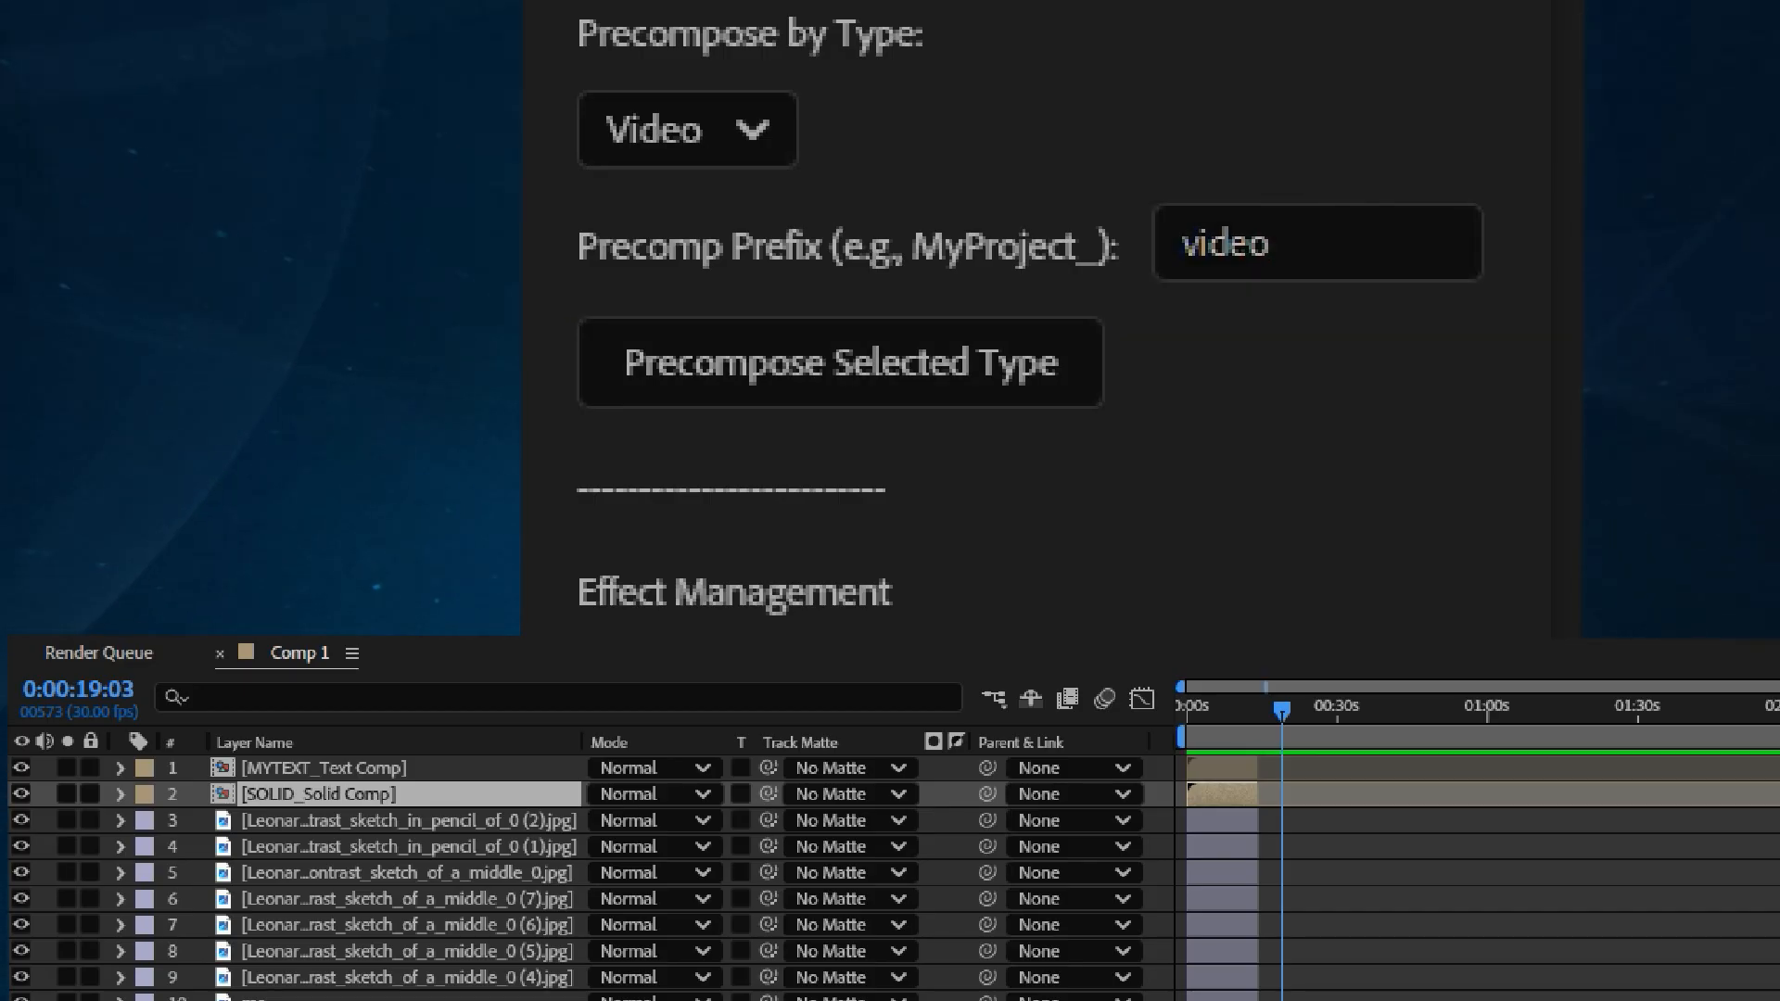
left_click(840, 362)
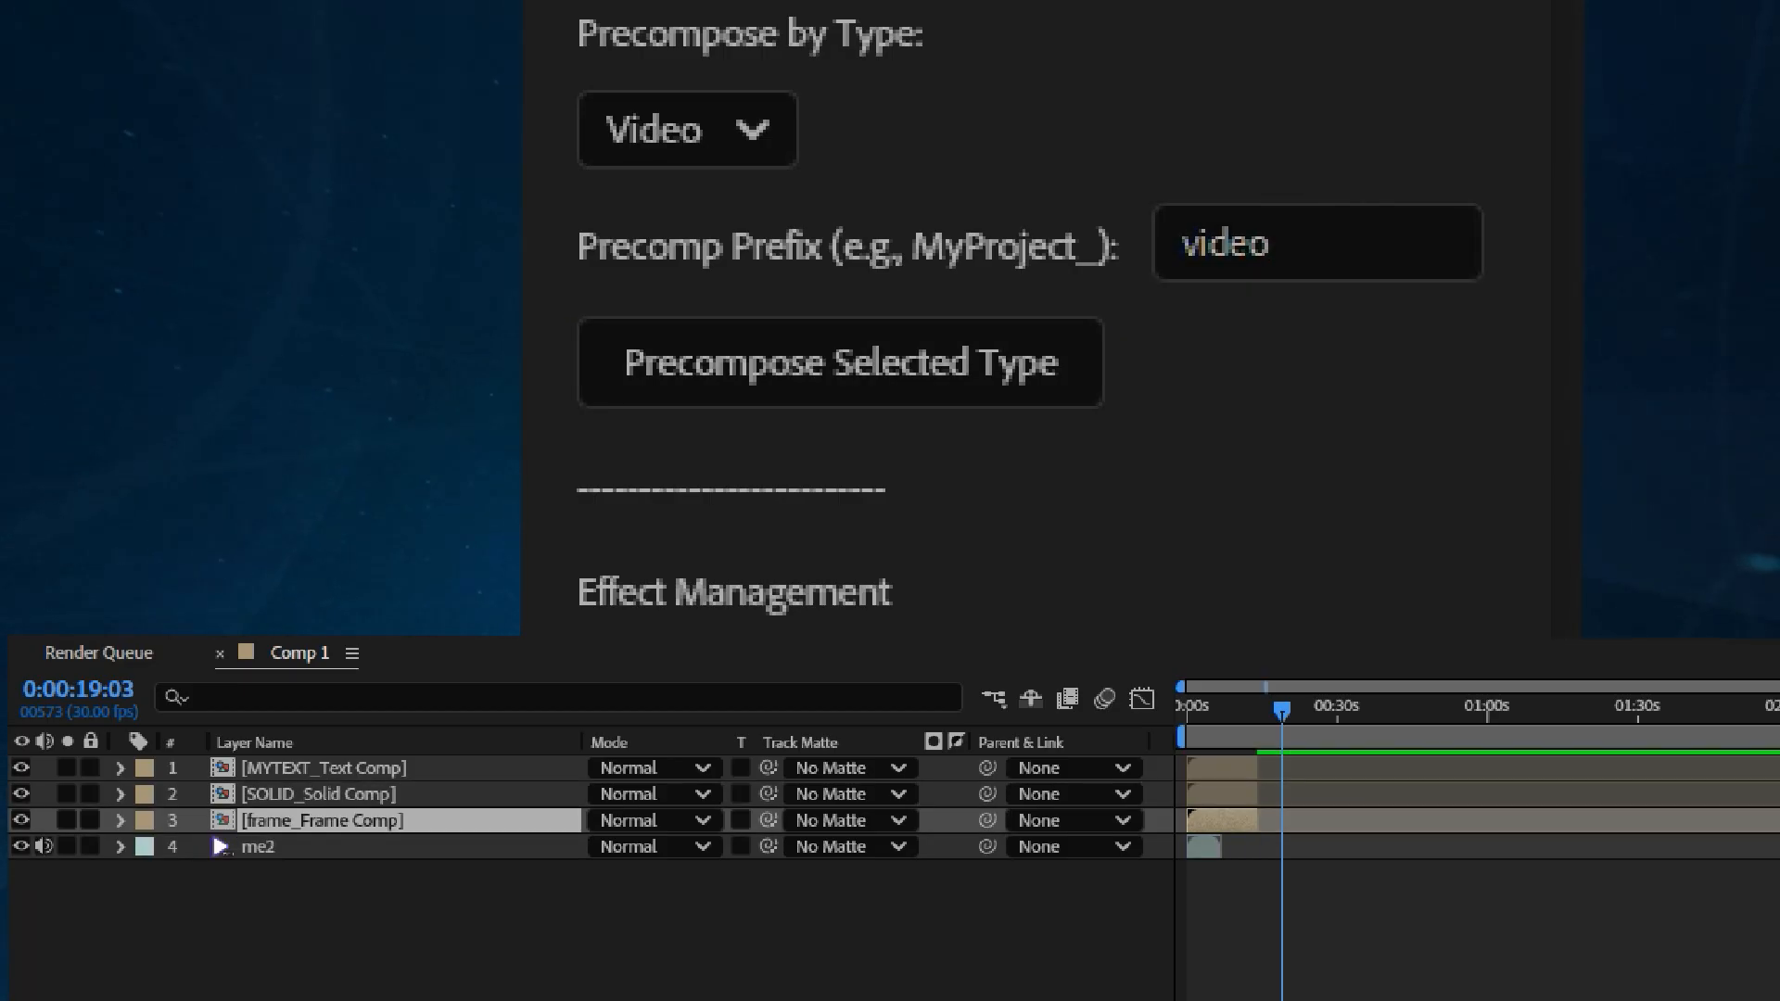
left_click(840, 362)
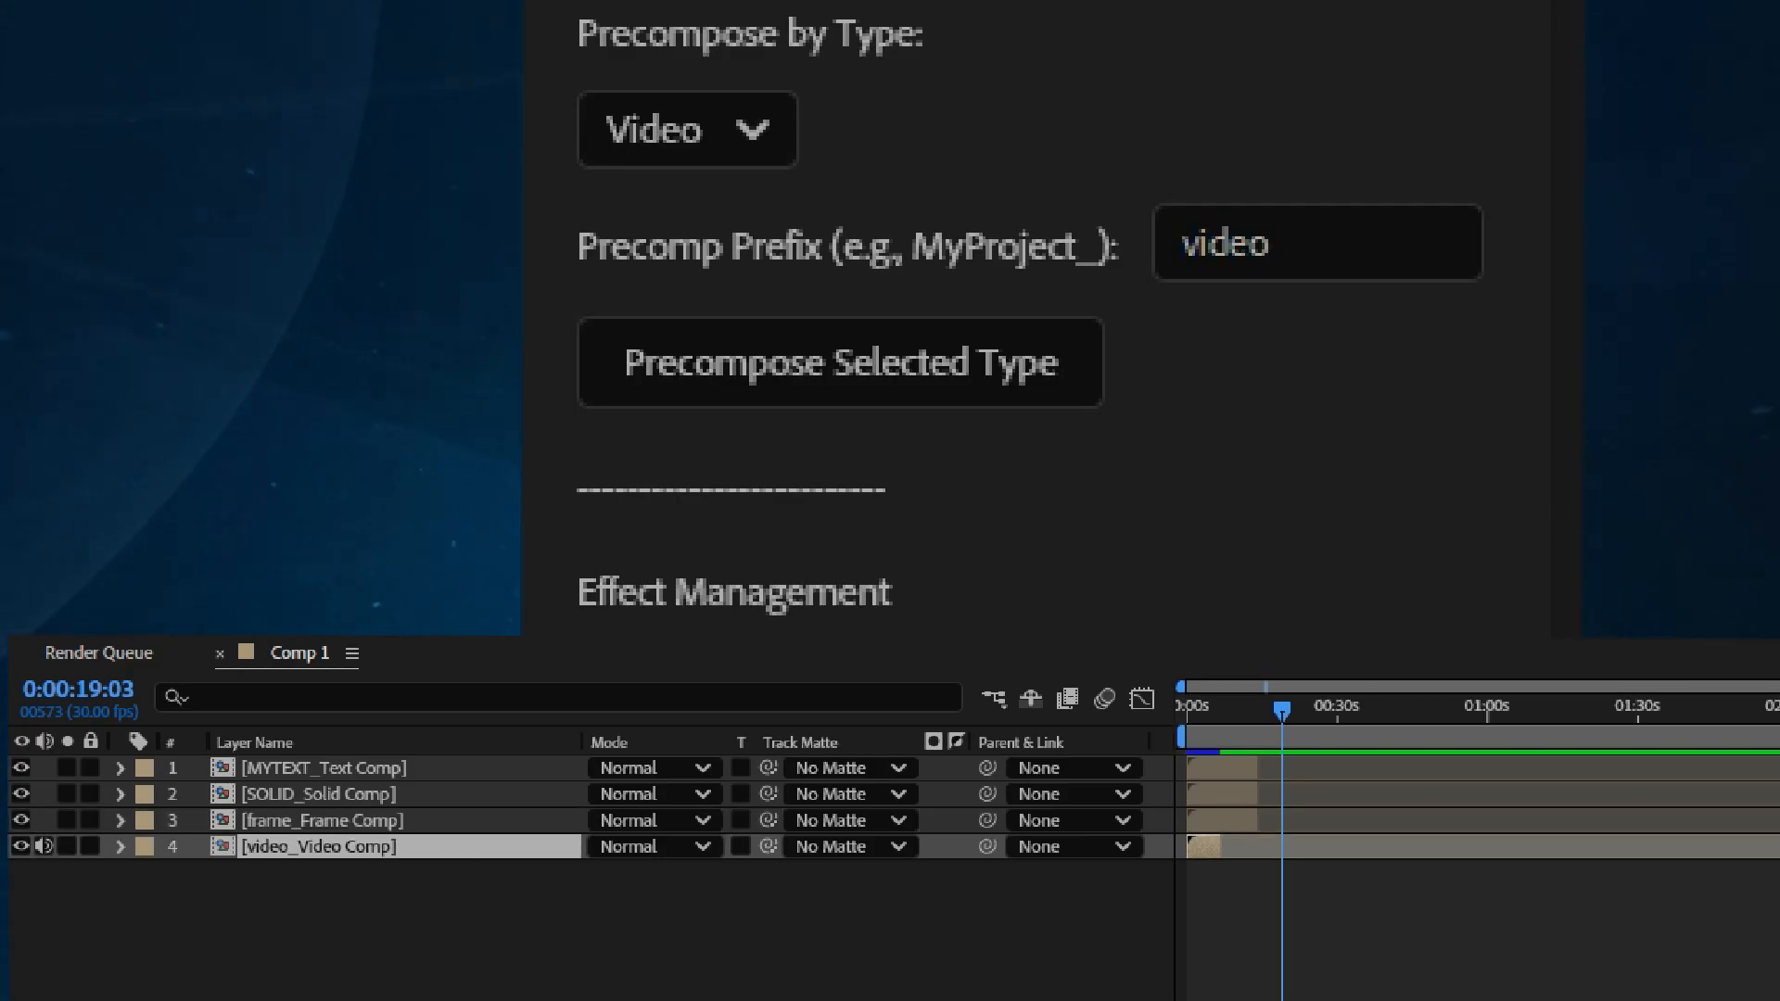